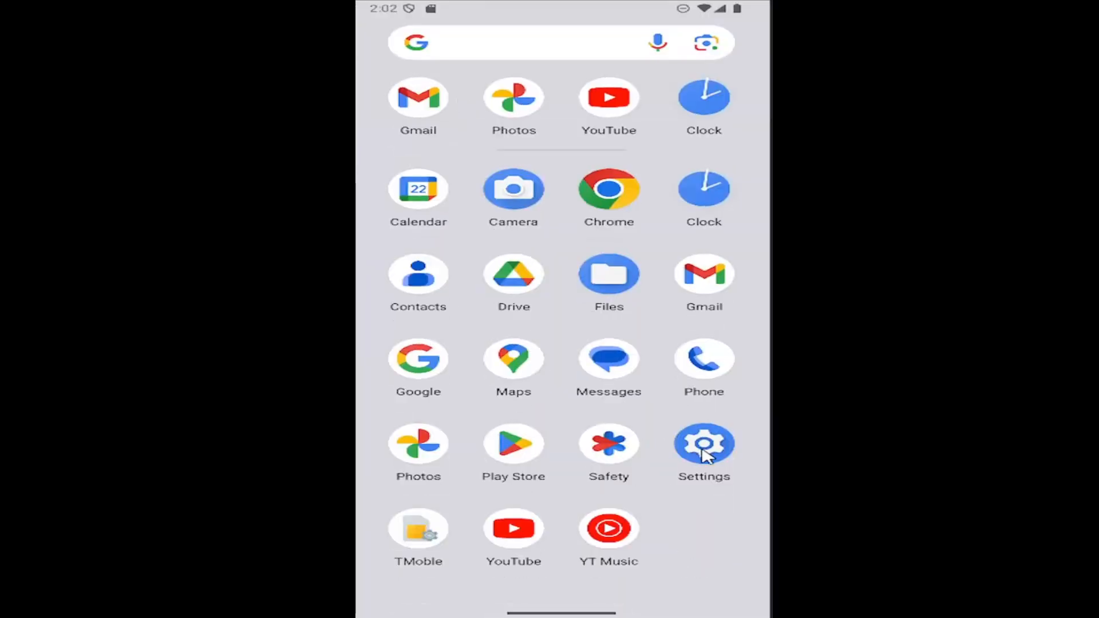
- Launch the Settings app from the app drawer and select Display & touch
click(705, 444)
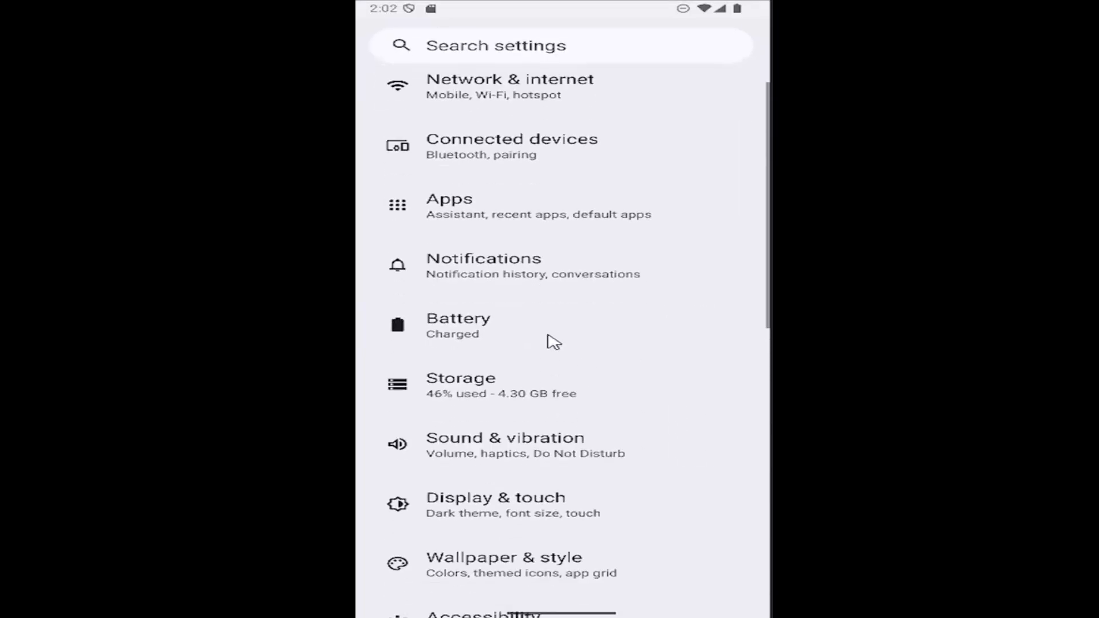
click(513, 511)
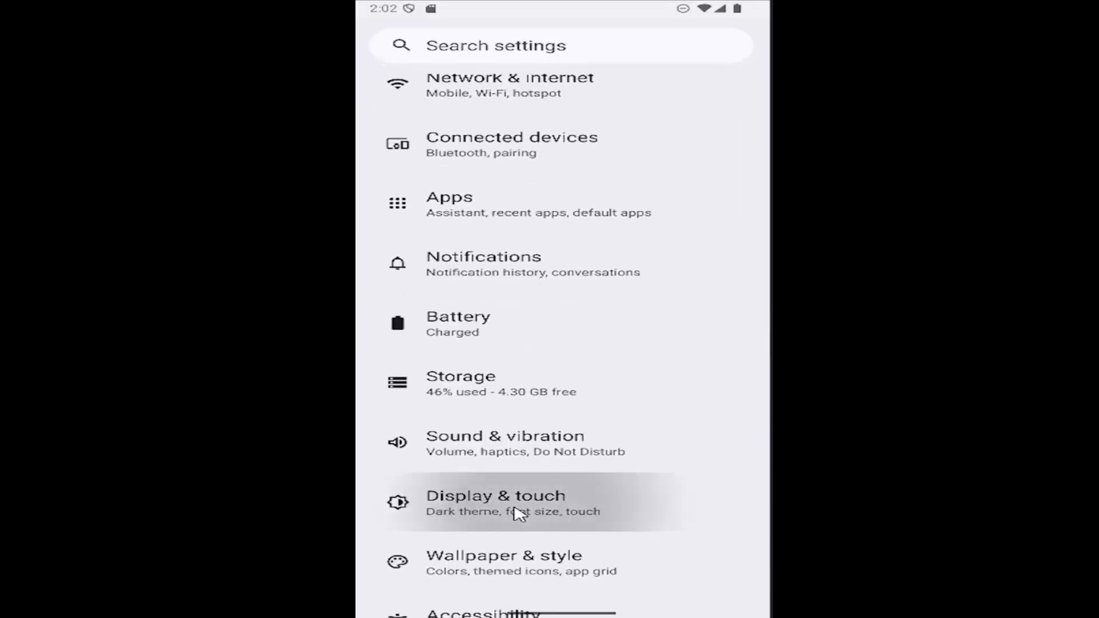
- Enter Display & touch and scroll down to the touch sensitivity options
click(492, 503)
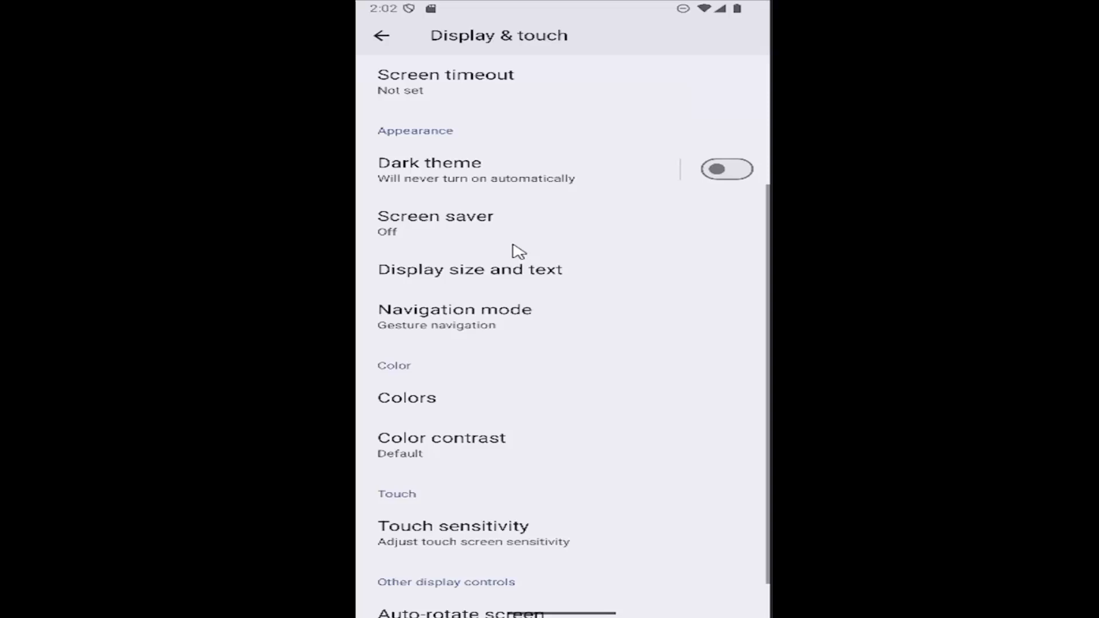
scroll(down, 3)
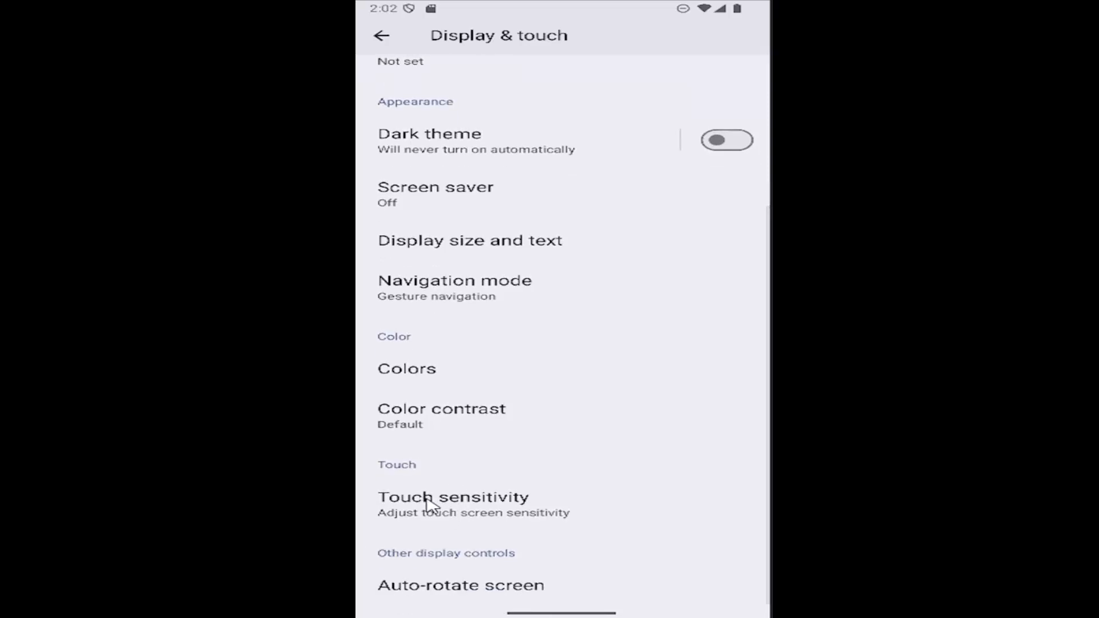
mouse_move(430, 535)
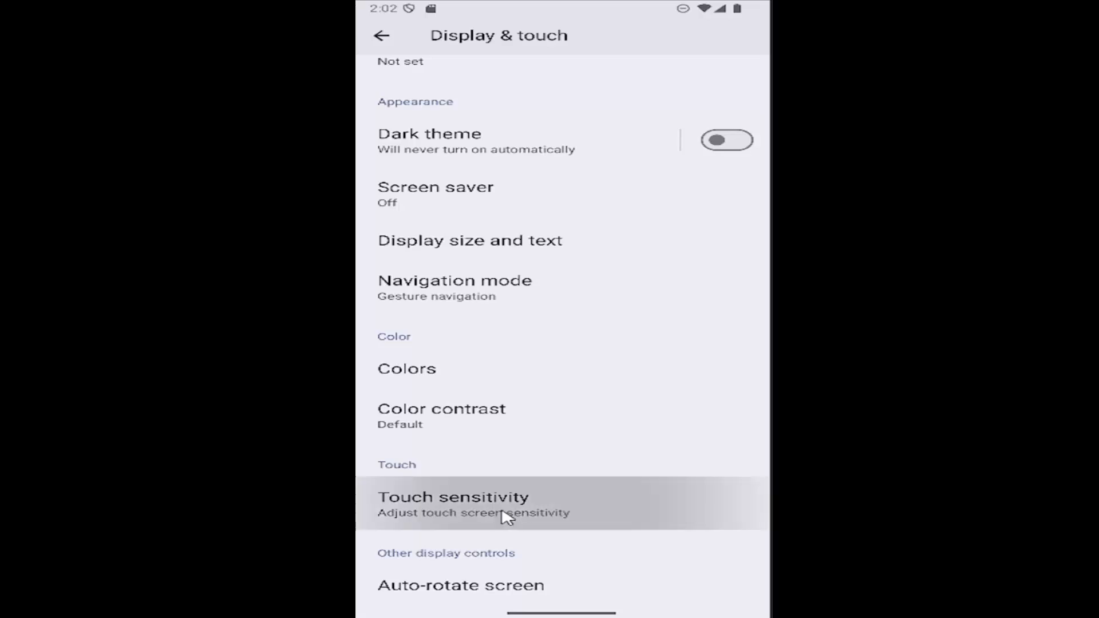
- Check that Screen protector mode is off on Touch sensitivity, then go back
click(453, 498)
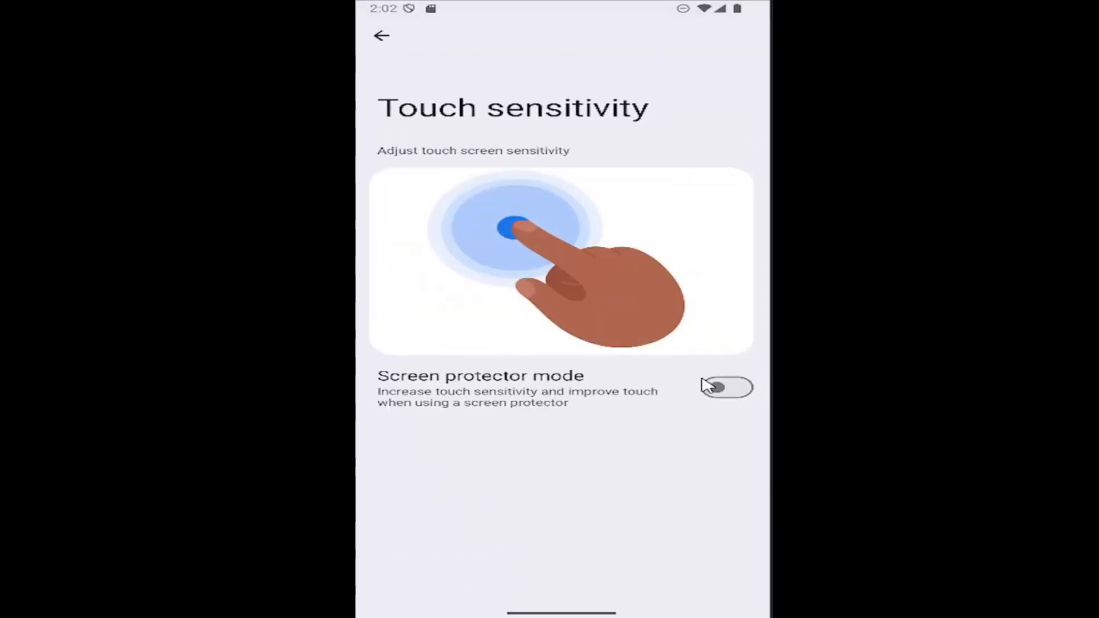
mouse_move(505, 243)
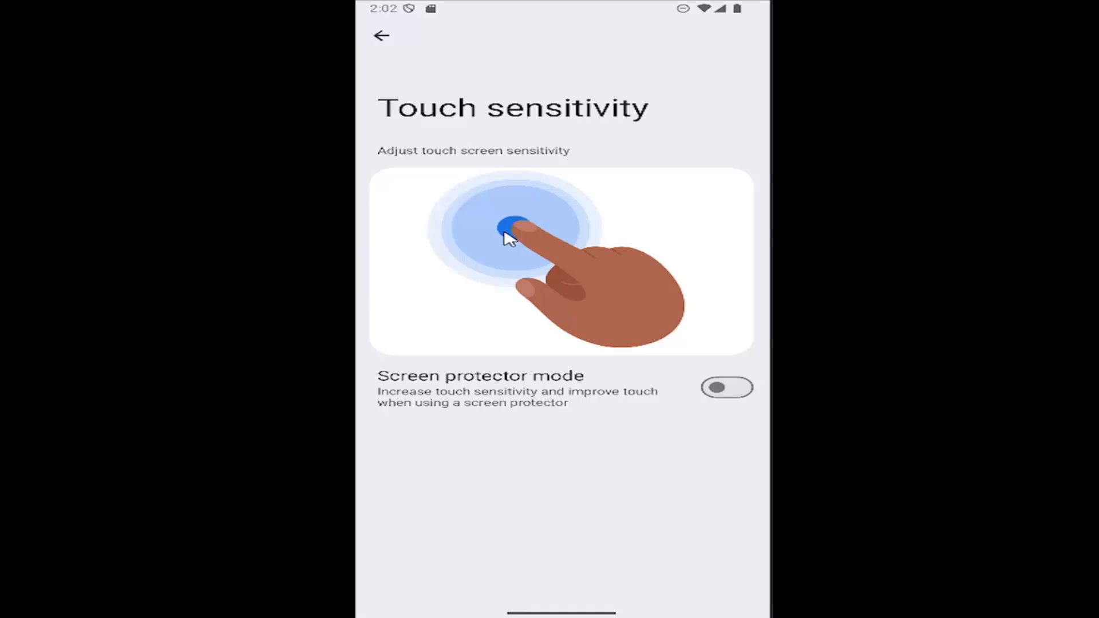
mouse_move(523, 302)
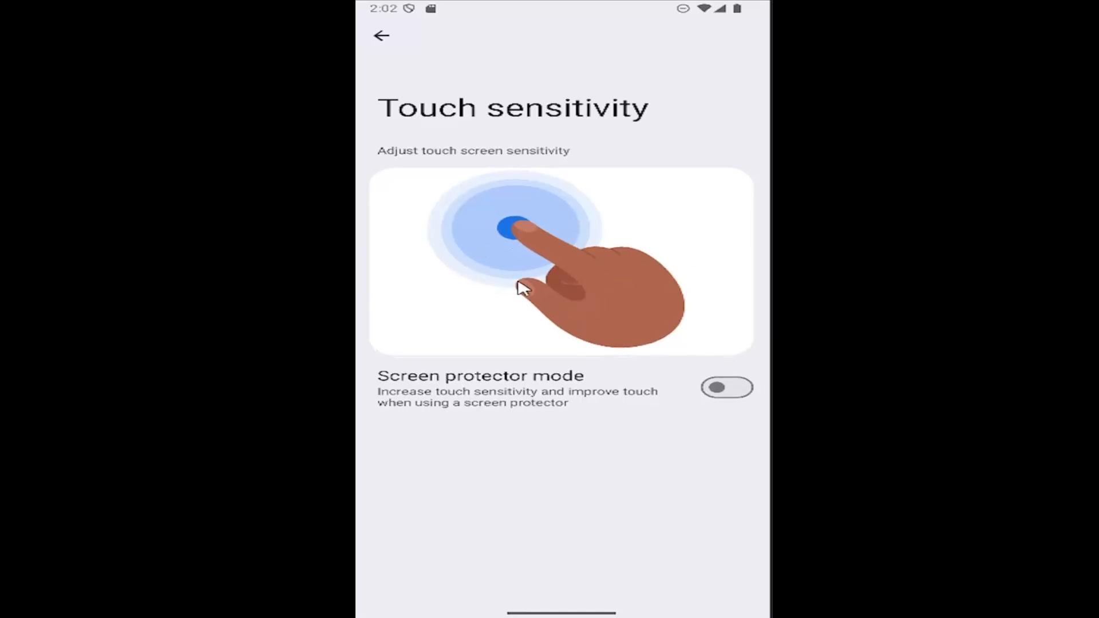
mouse_move(516, 324)
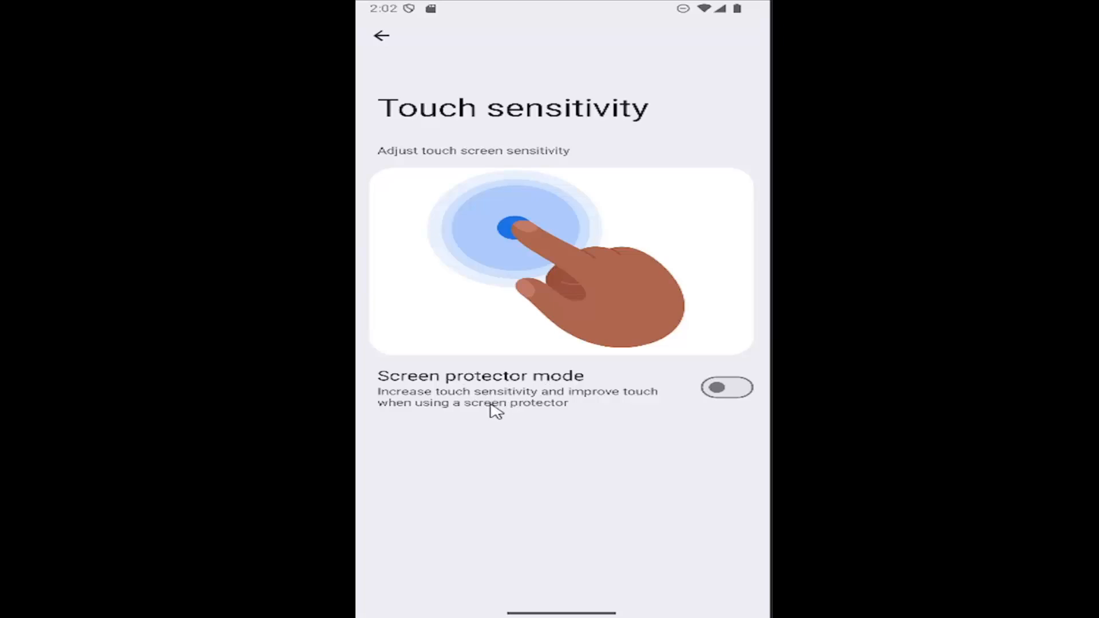
mouse_move(571, 407)
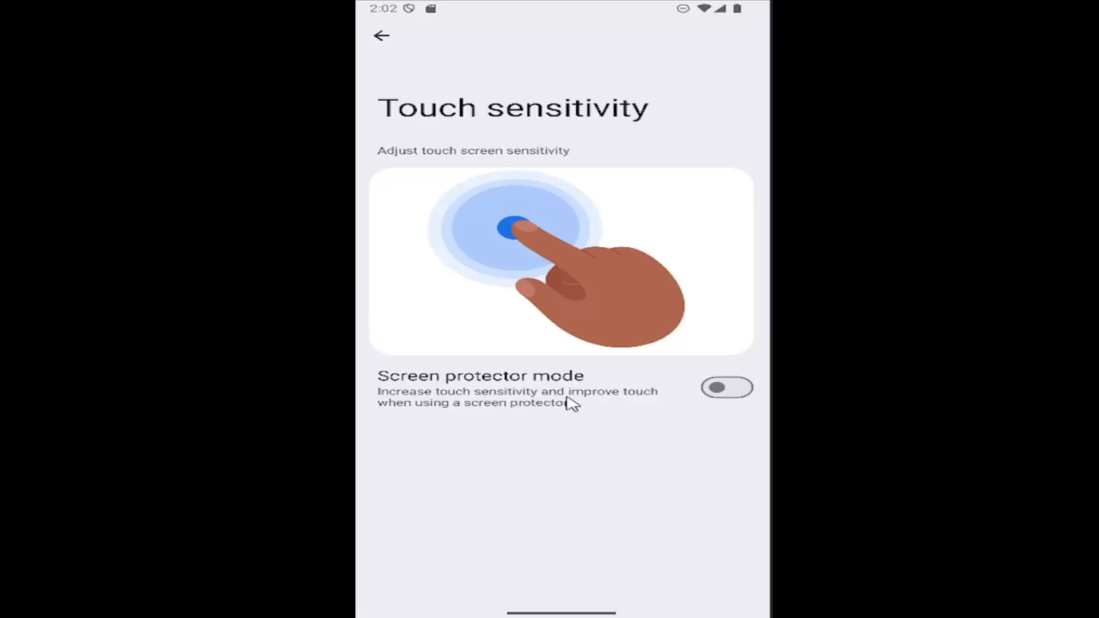
mouse_move(544, 435)
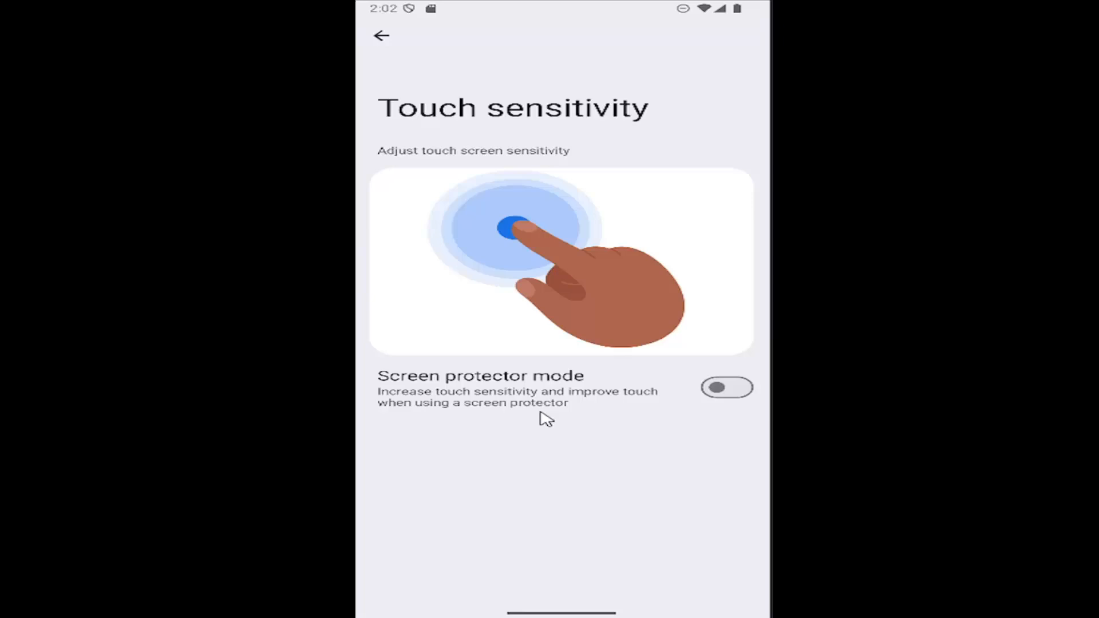
mouse_move(658, 437)
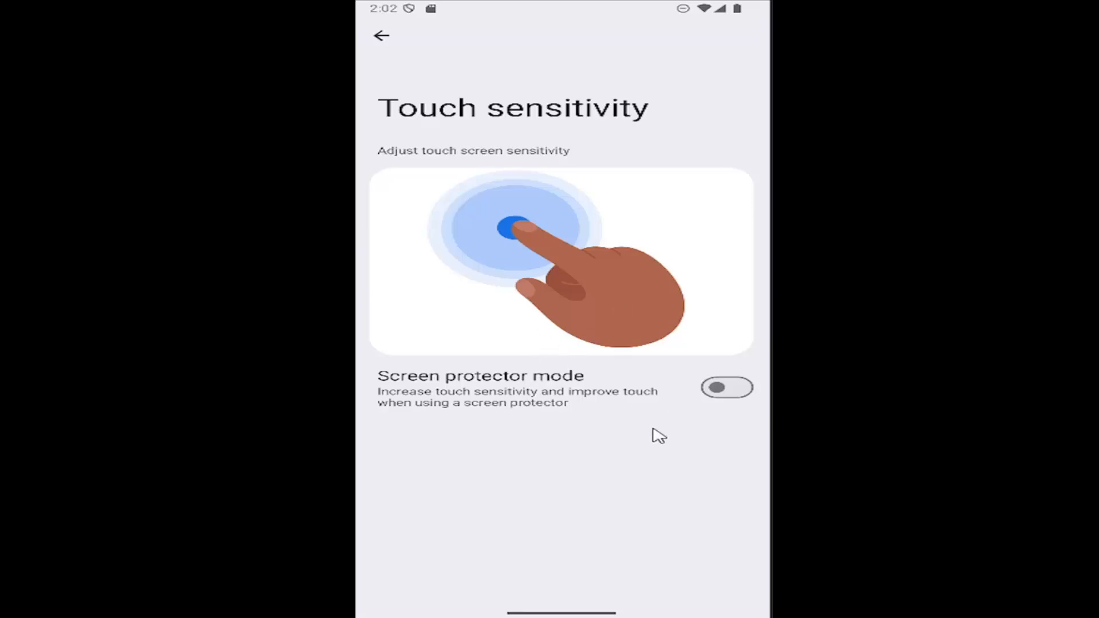
mouse_move(367, 414)
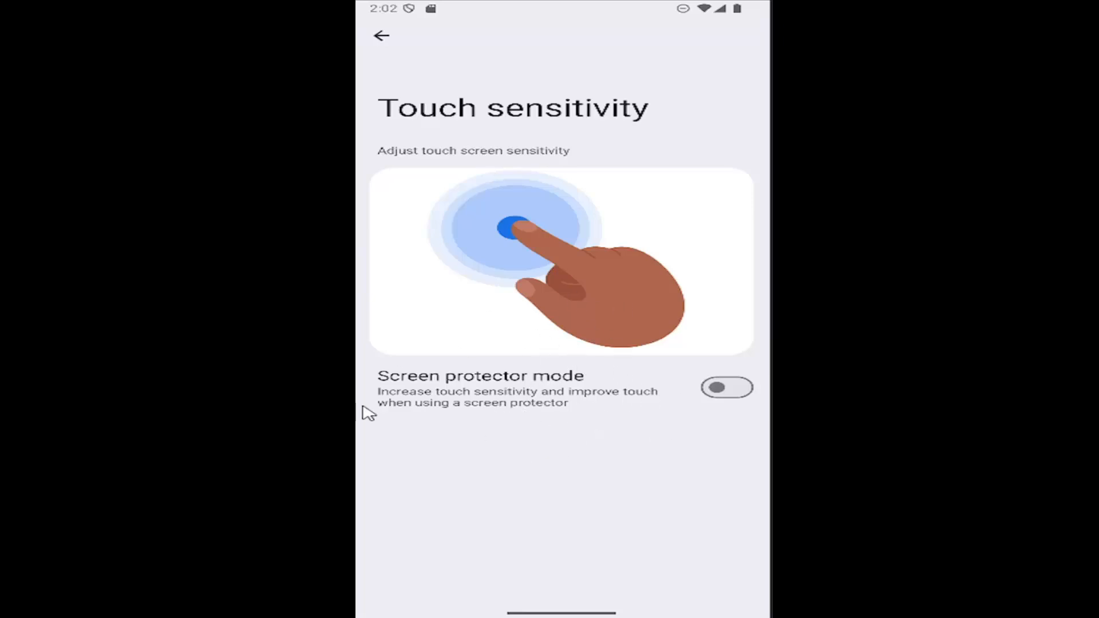
mouse_move(718, 397)
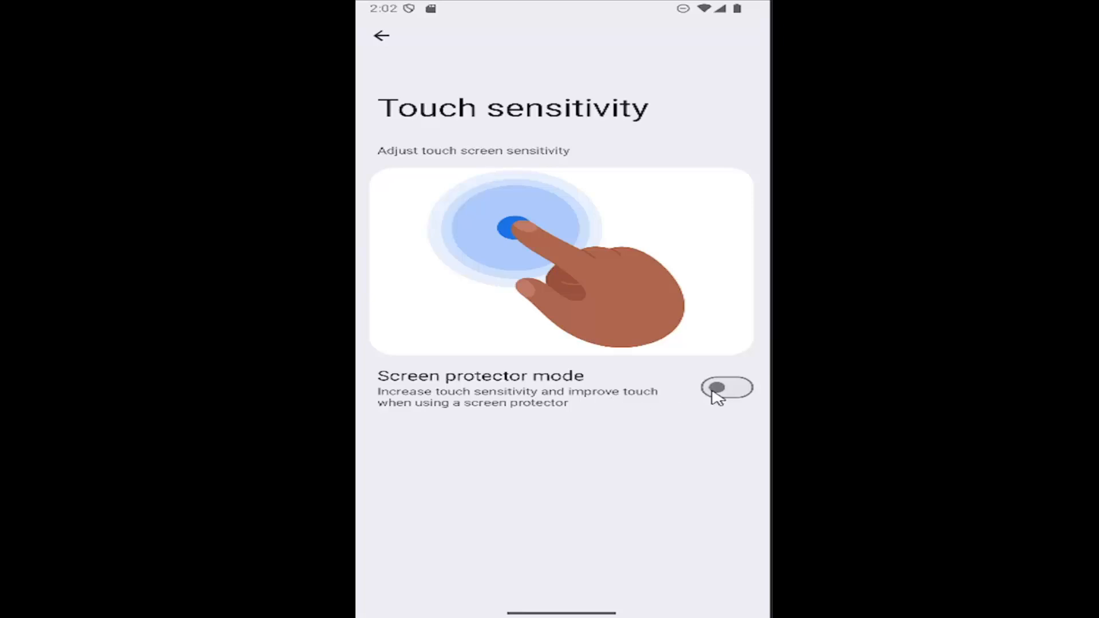
mouse_move(508, 466)
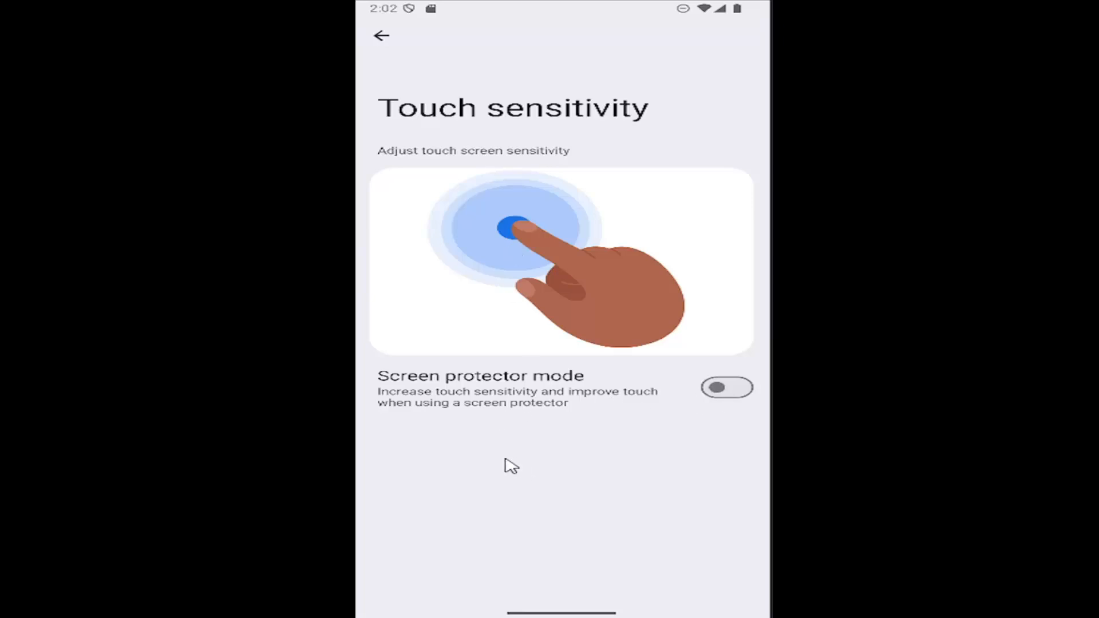
click(382, 36)
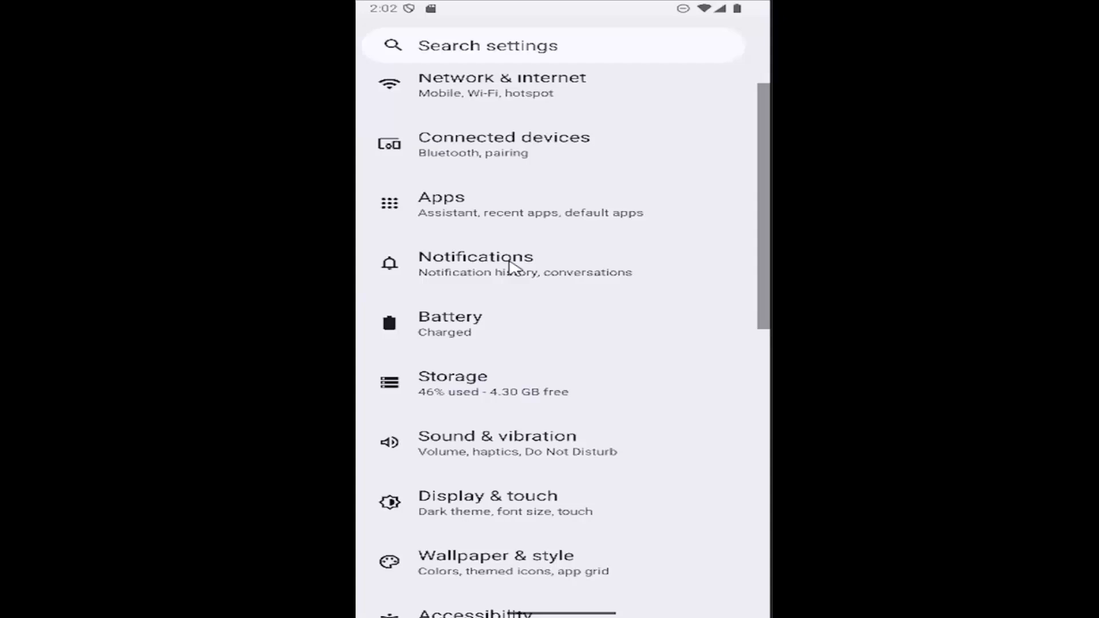